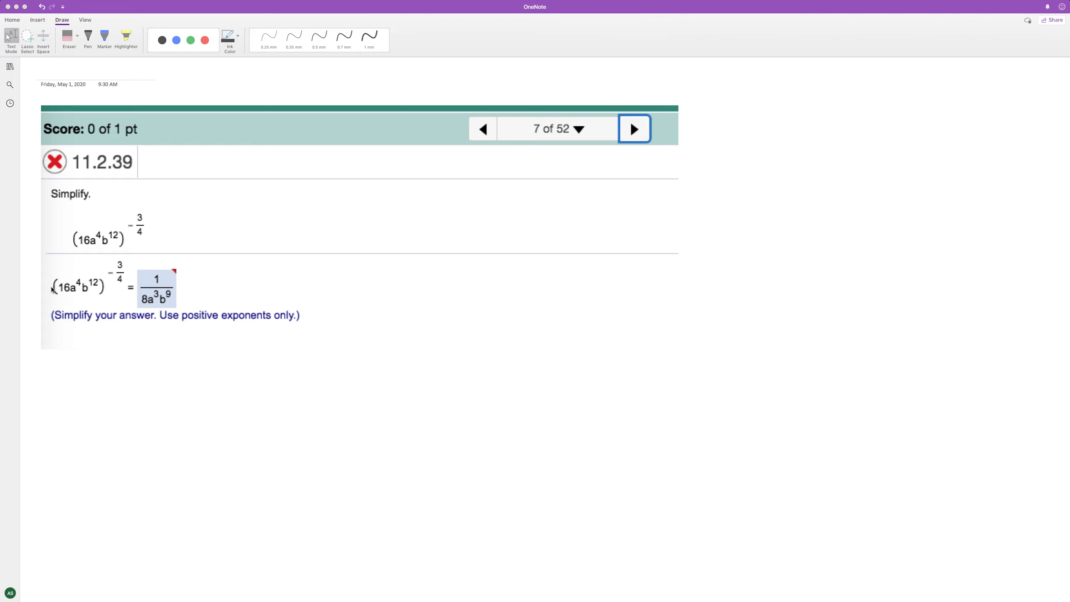
mouse_move(65, 305)
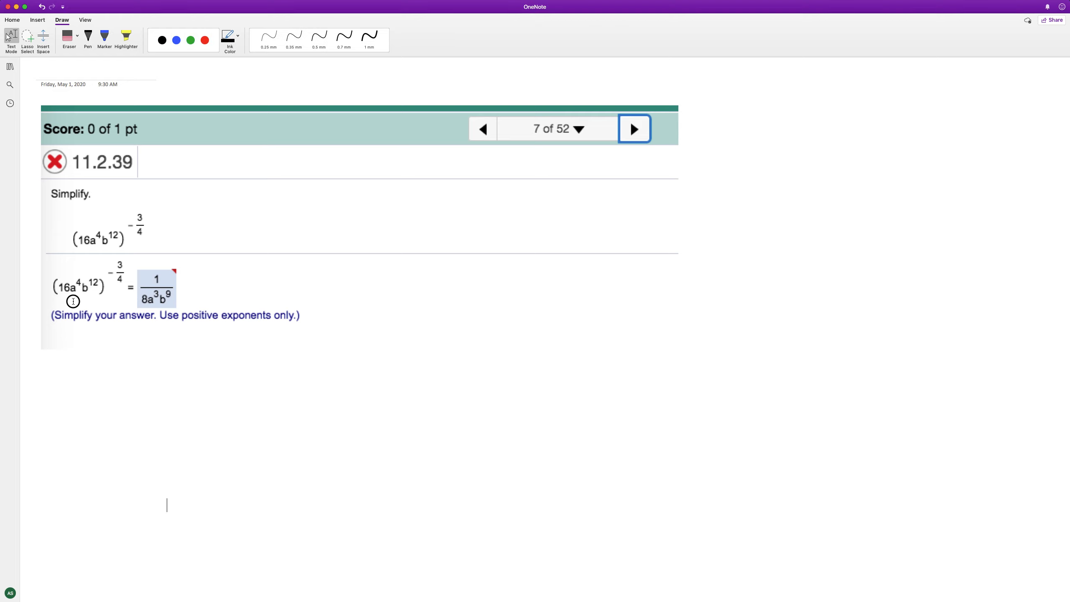
Circle the base (16a^4b^12) of the pasted problem in black ink.
drag(47, 266, 102, 304)
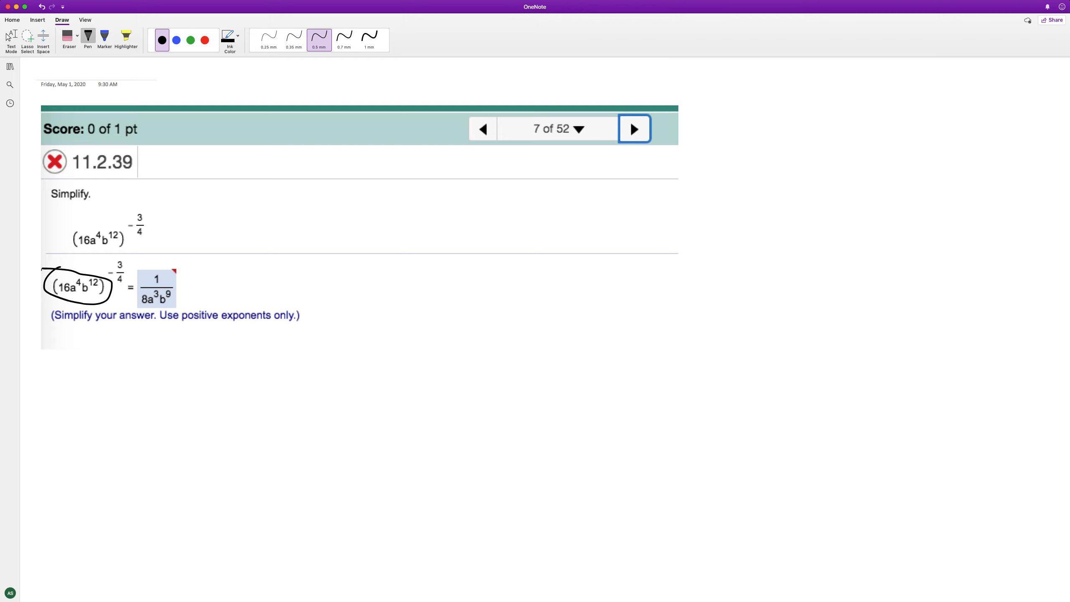
Handwrite 1 over (16a^4b^12)^(3/4) below the problem.
drag(103, 339, 102, 398)
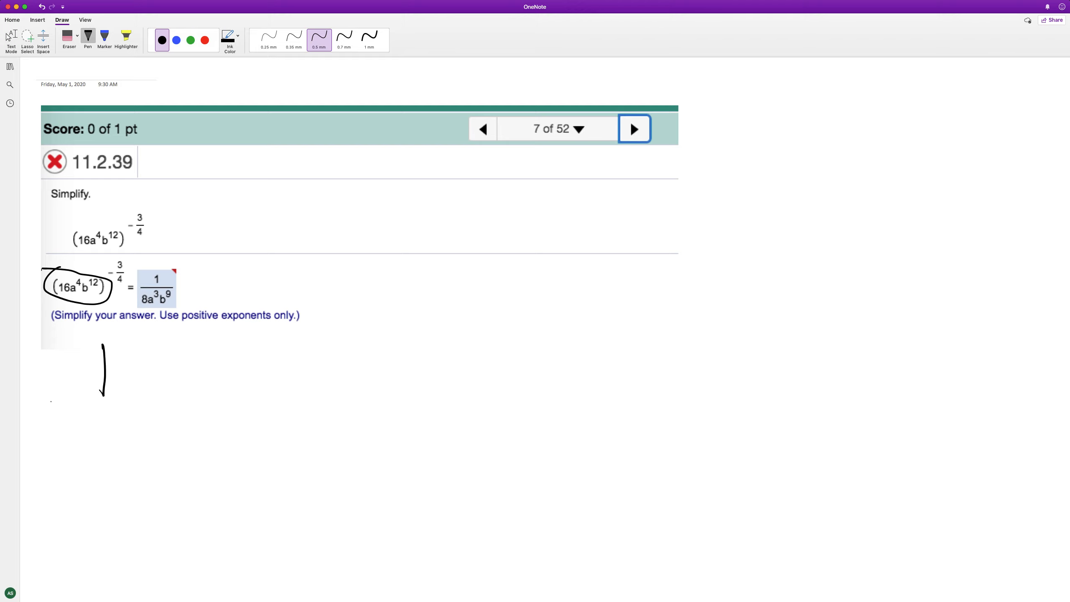
drag(49, 407, 177, 411)
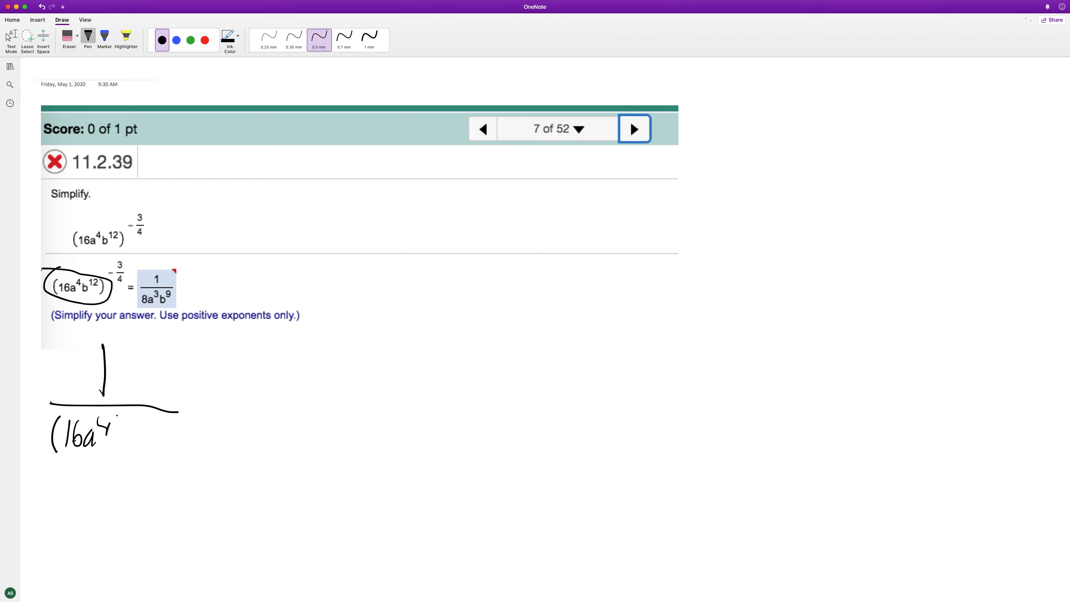
drag(109, 437, 171, 423)
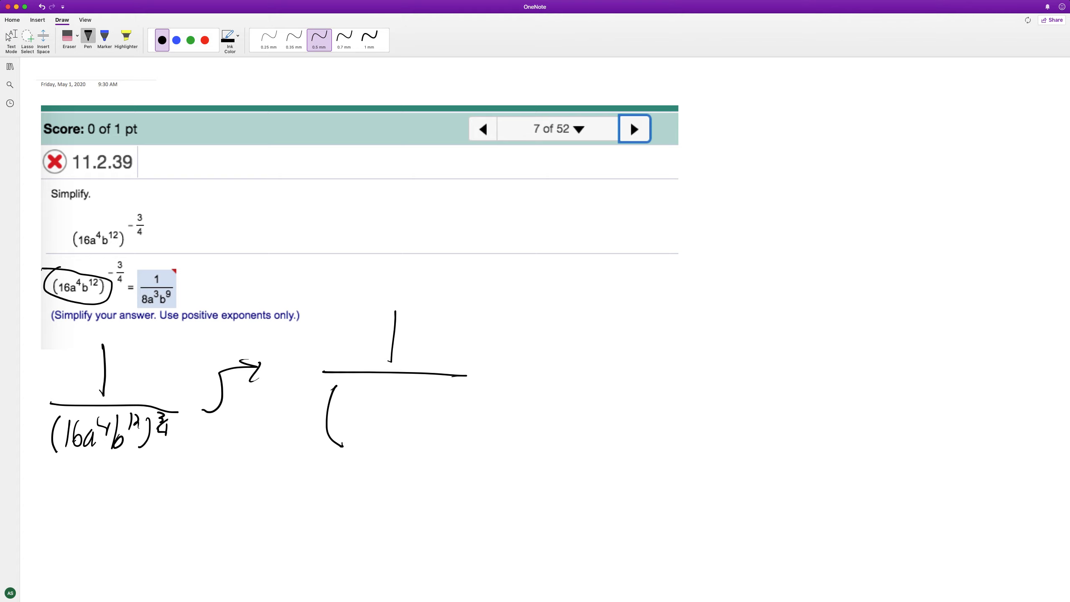
Write denominator (2ab^3)^3, then the final denominator 8a^3 and begin the b term.
drag(349, 410, 403, 437)
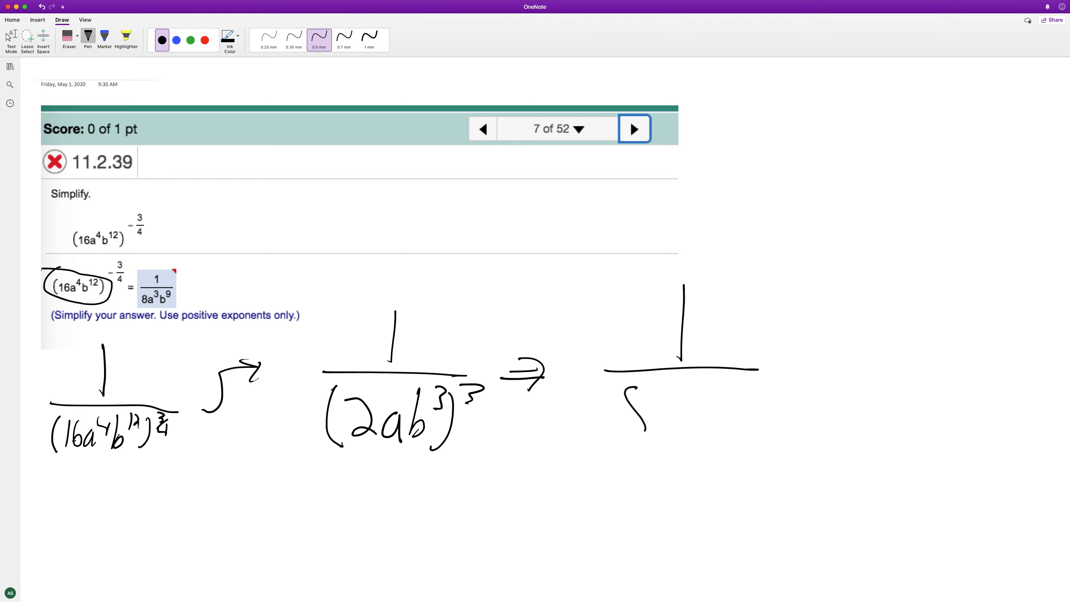
drag(625, 389, 696, 423)
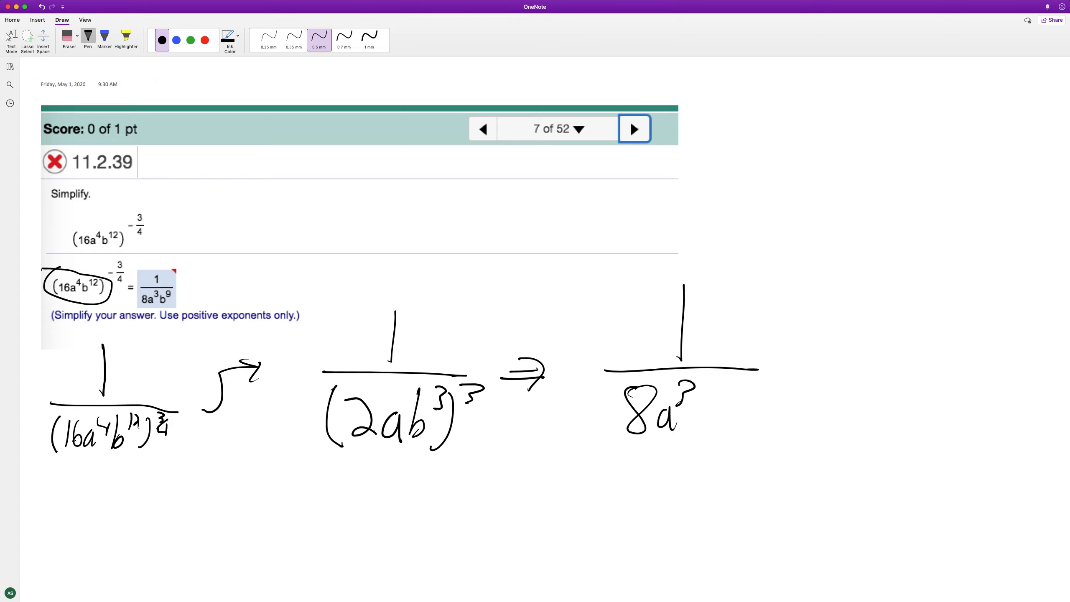
drag(713, 393, 717, 427)
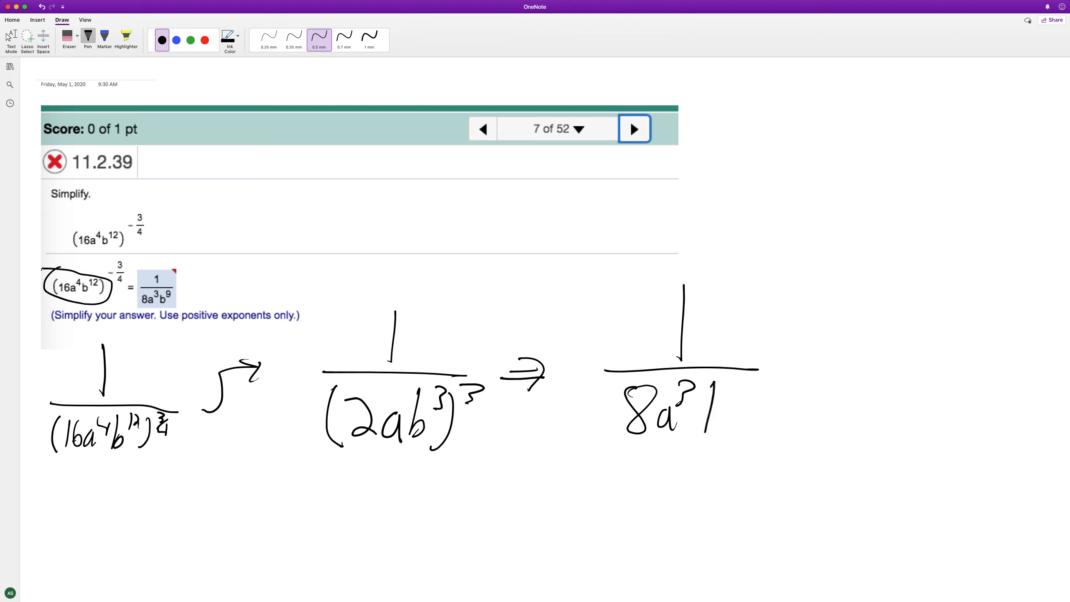